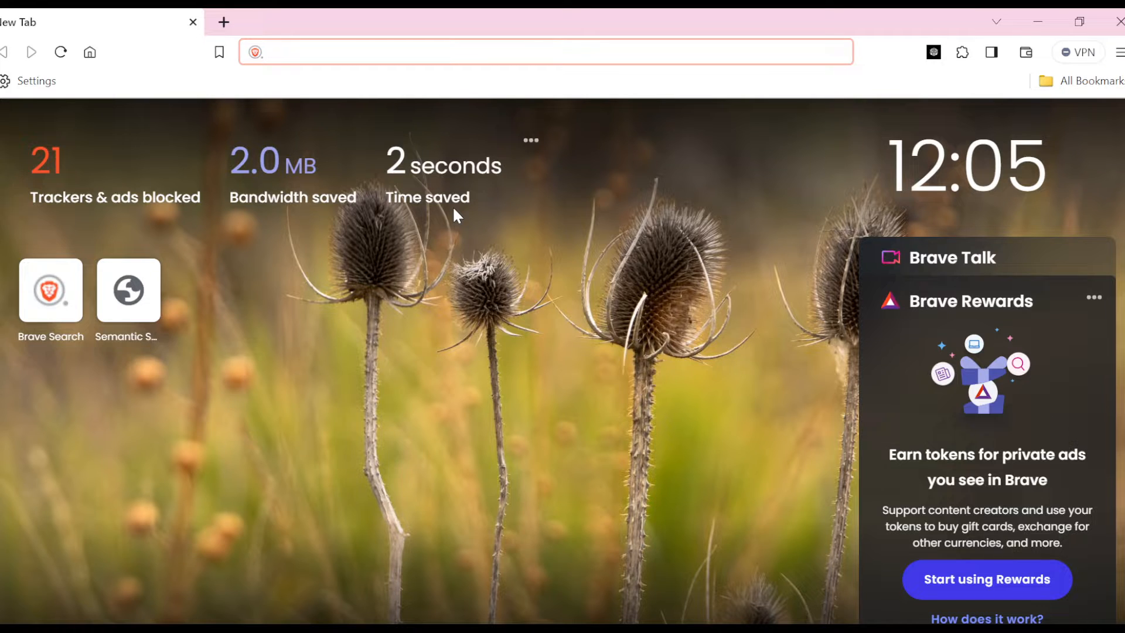
# Open Brave's Settings page from the main menu
pyautogui.click(545, 52)
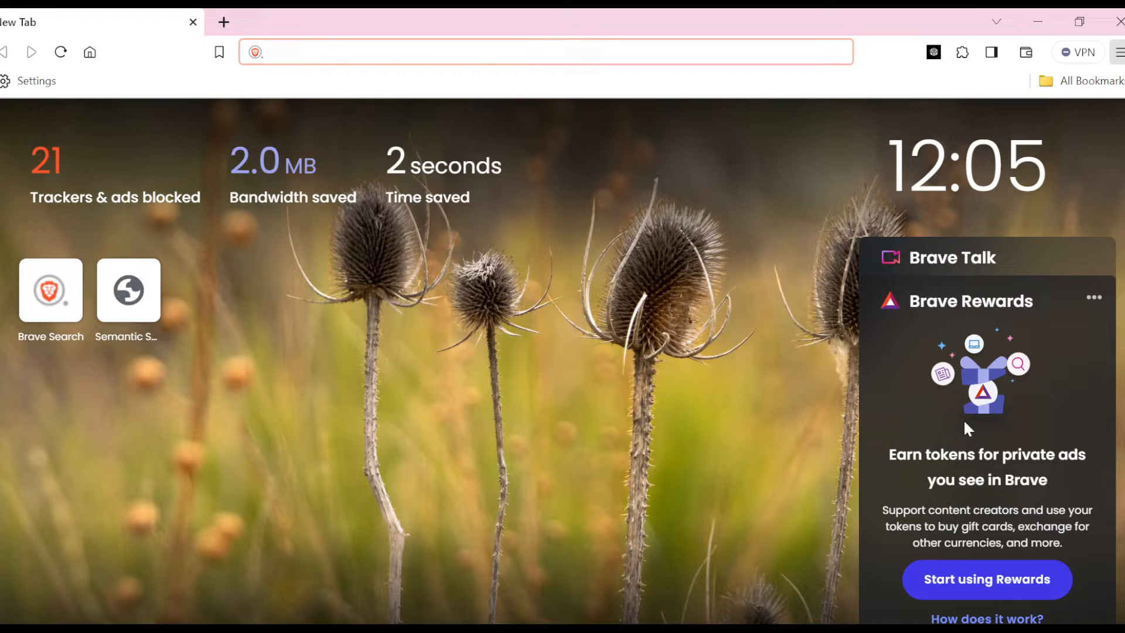
pyautogui.moveTo(979, 429)
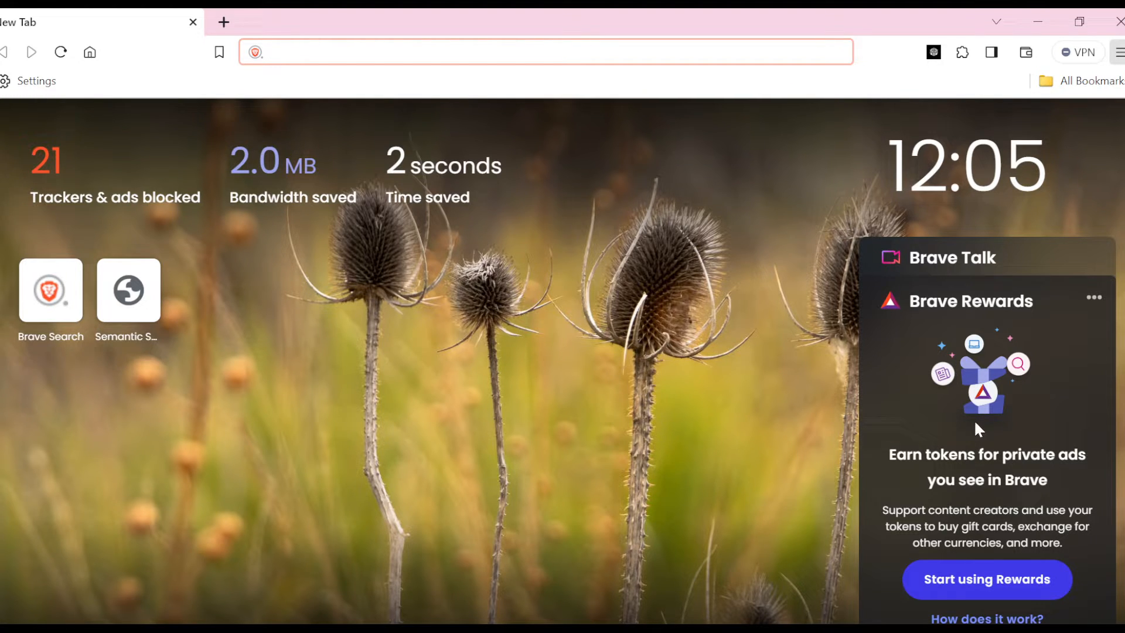
pyautogui.click(37, 81)
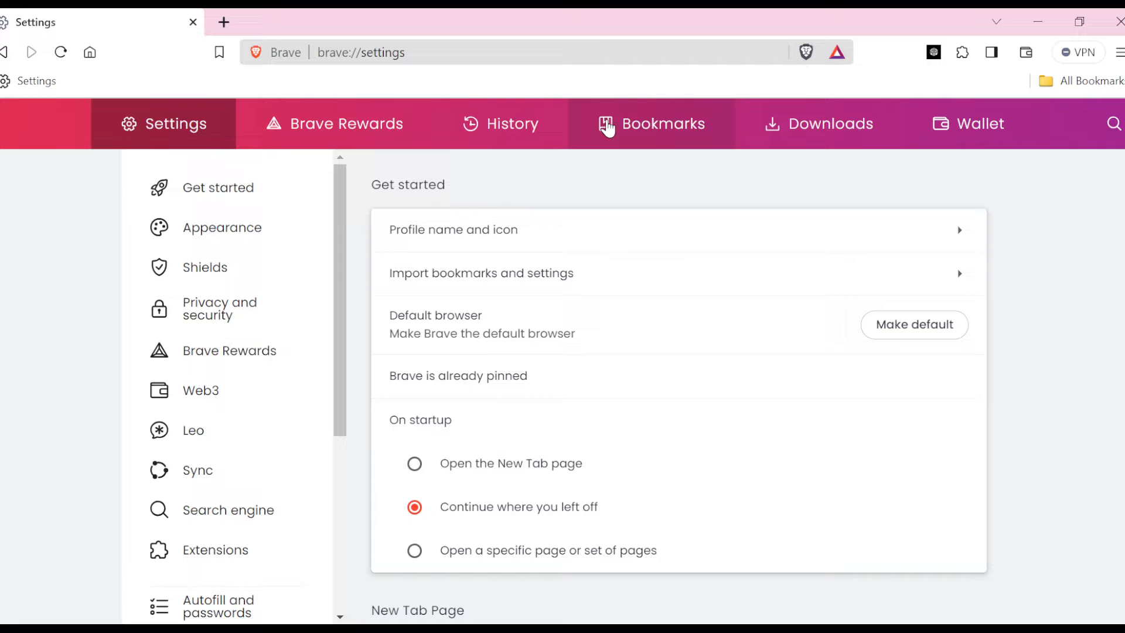
pyautogui.moveTo(305, 106)
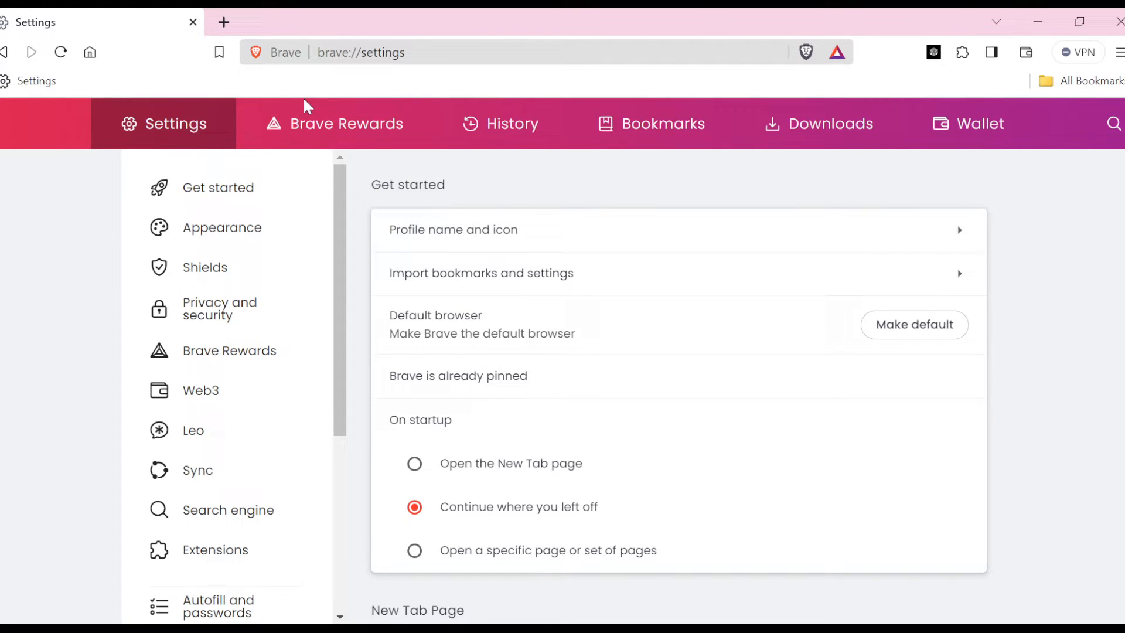
pyautogui.moveTo(668, 116)
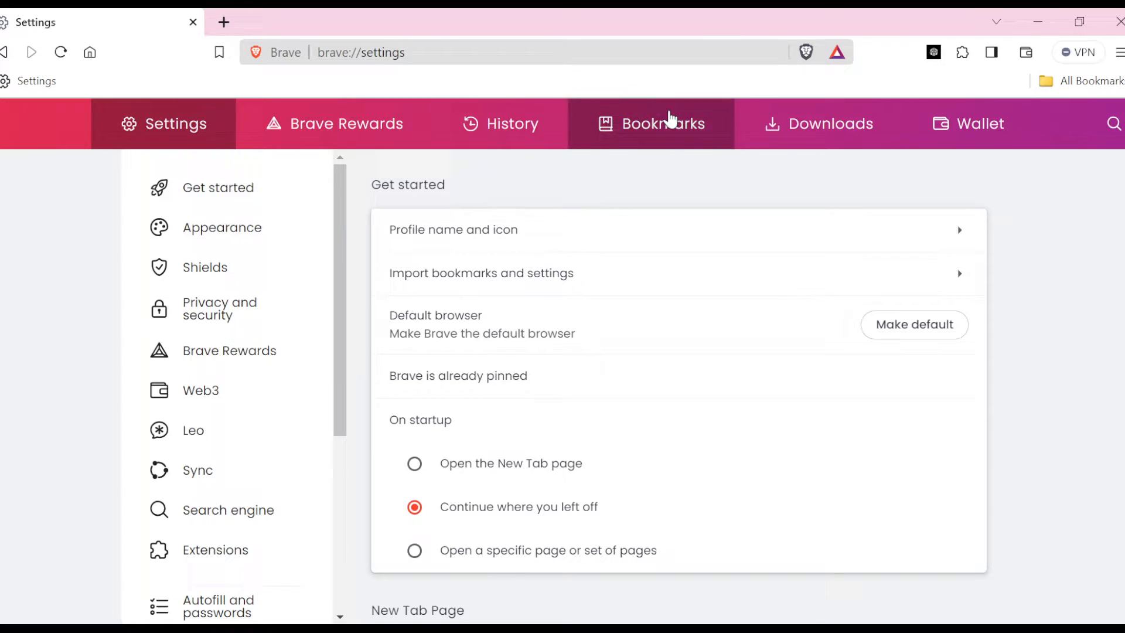
# Open the bookmarks manager and view the Other bookmarks folder's Brave Search bookmark
pyautogui.click(663, 124)
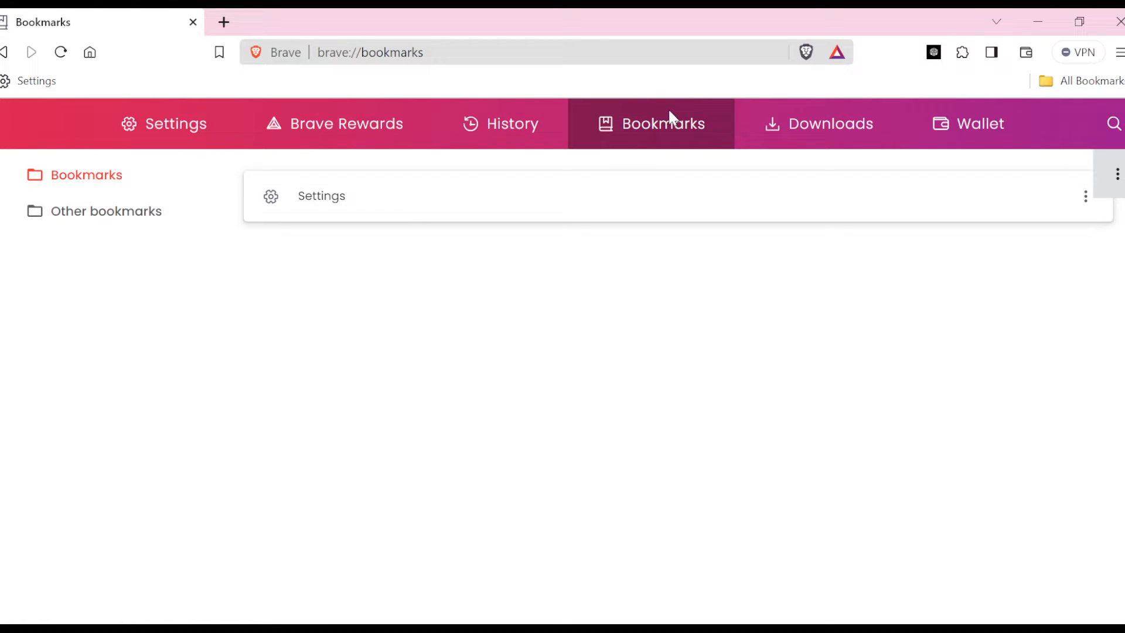
pyautogui.moveTo(266, 252)
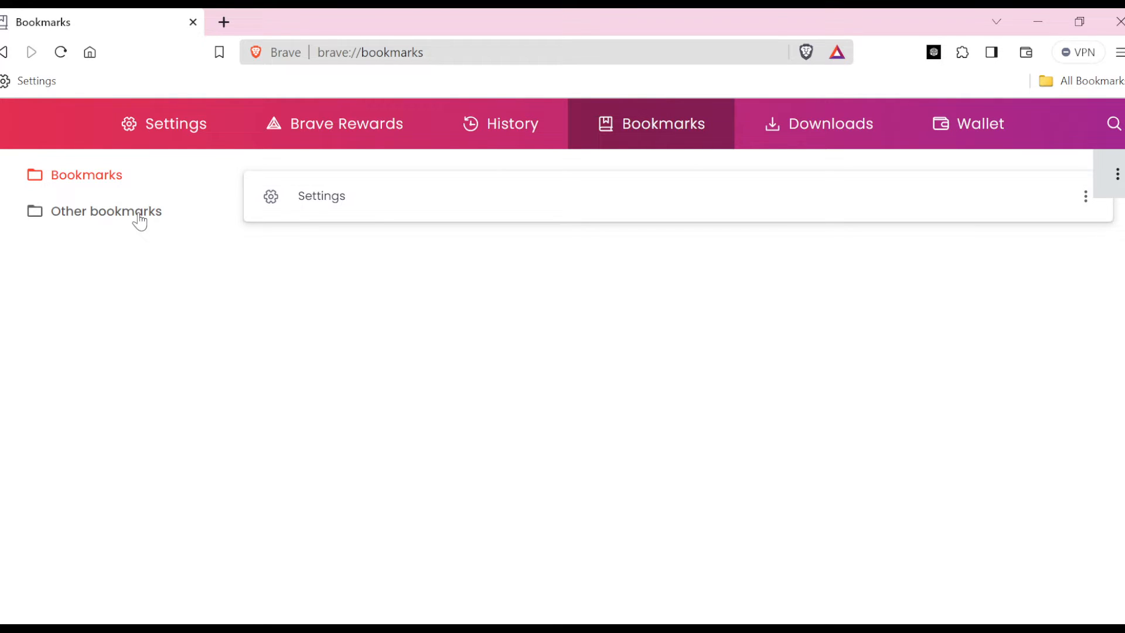
pyautogui.click(106, 212)
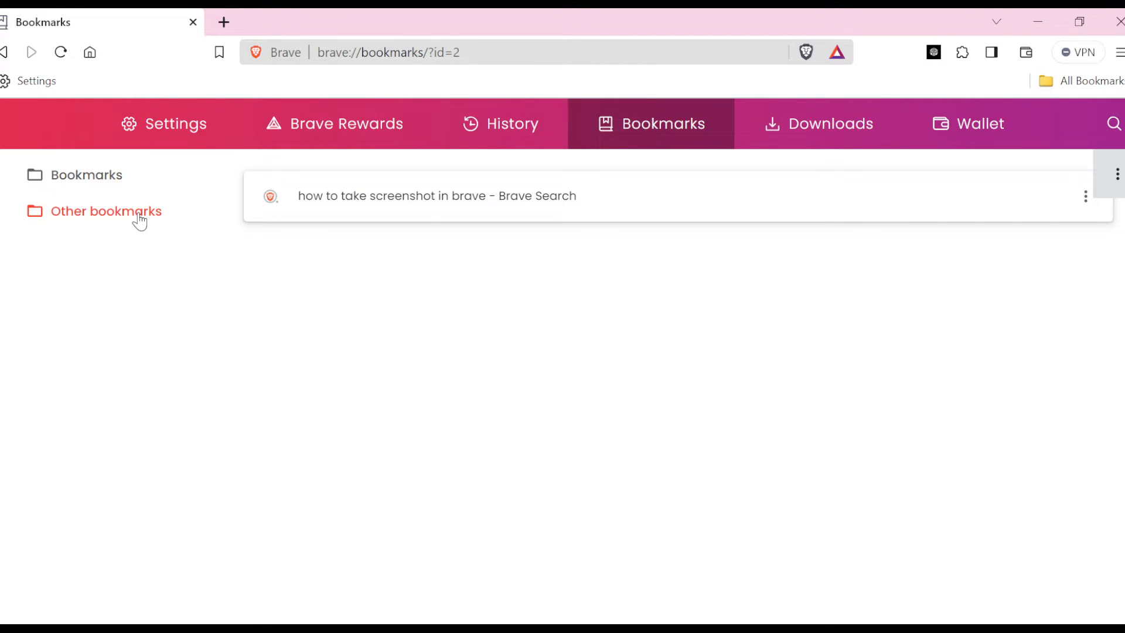
pyautogui.moveTo(597, 203)
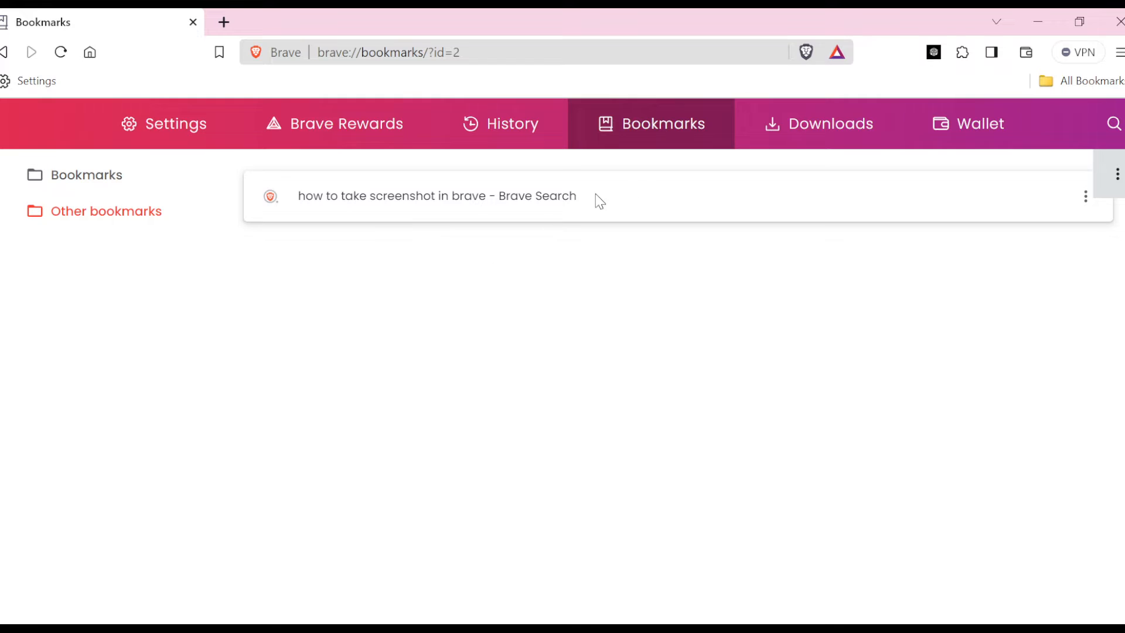
pyautogui.moveTo(1107, 215)
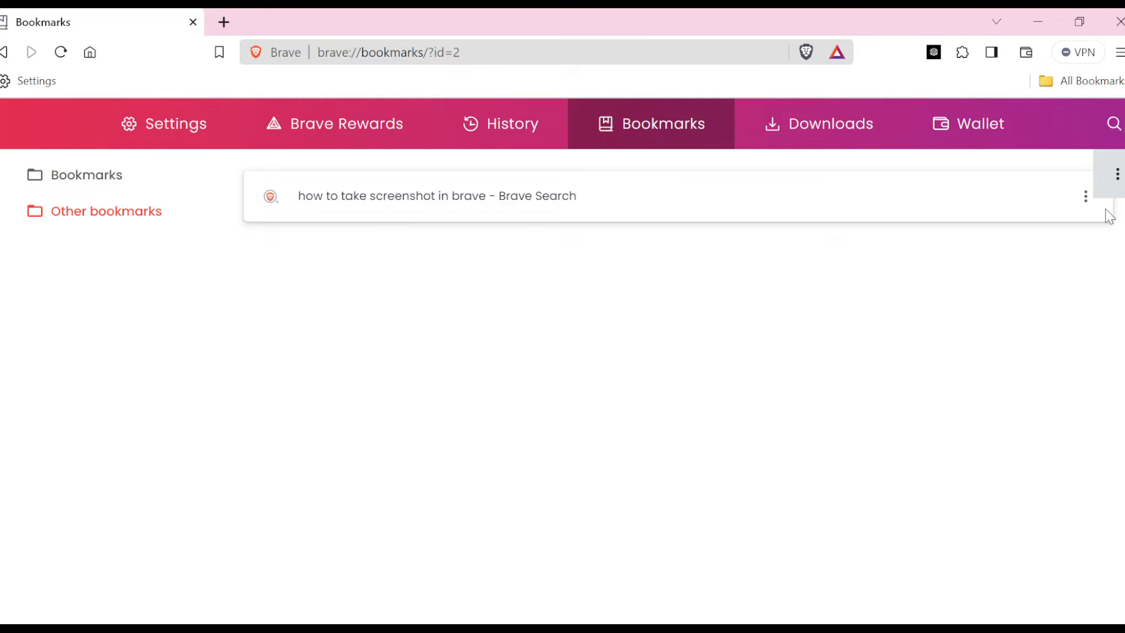
pyautogui.moveTo(1085, 195)
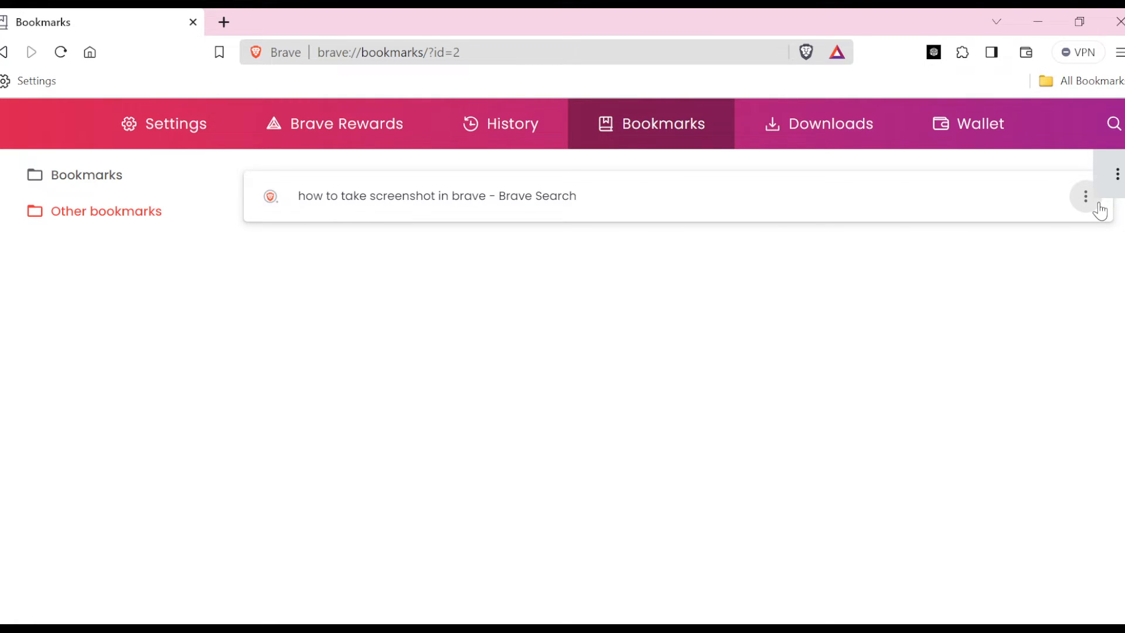
# Delete the Brave Search screenshot bookmark from Other bookmarks
pyautogui.click(1085, 196)
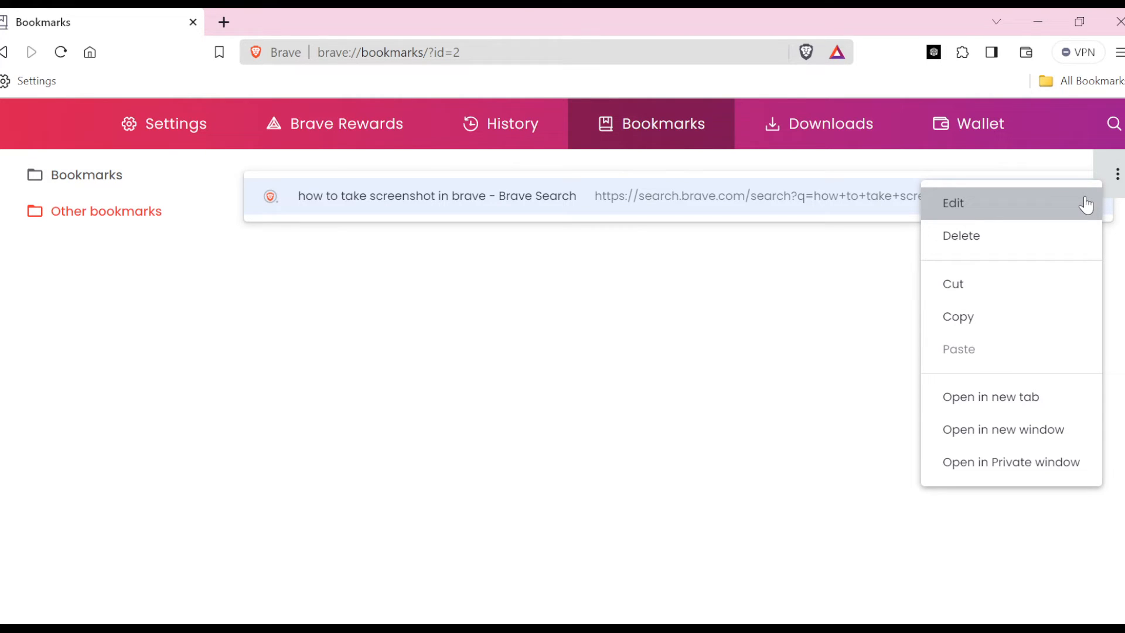
pyautogui.click(961, 235)
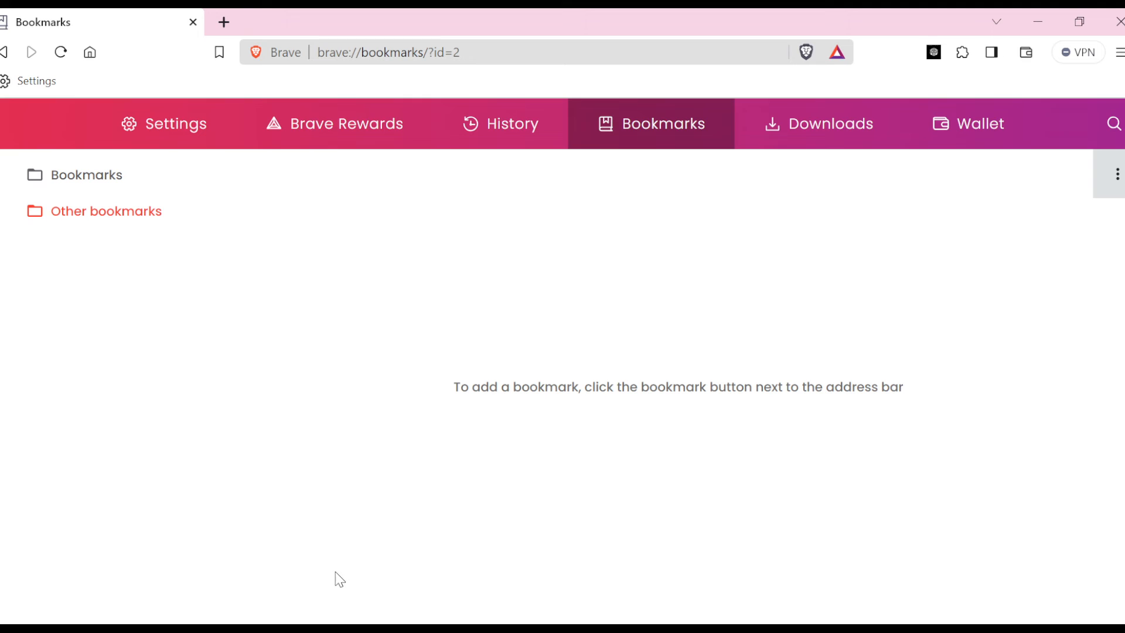
pyautogui.moveTo(338, 587)
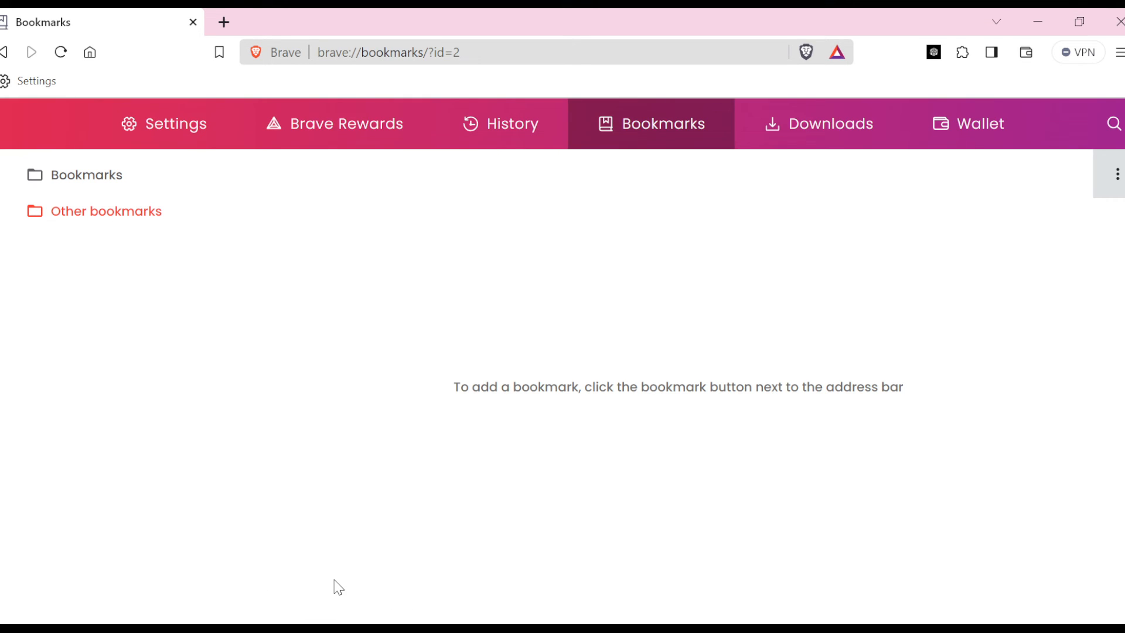